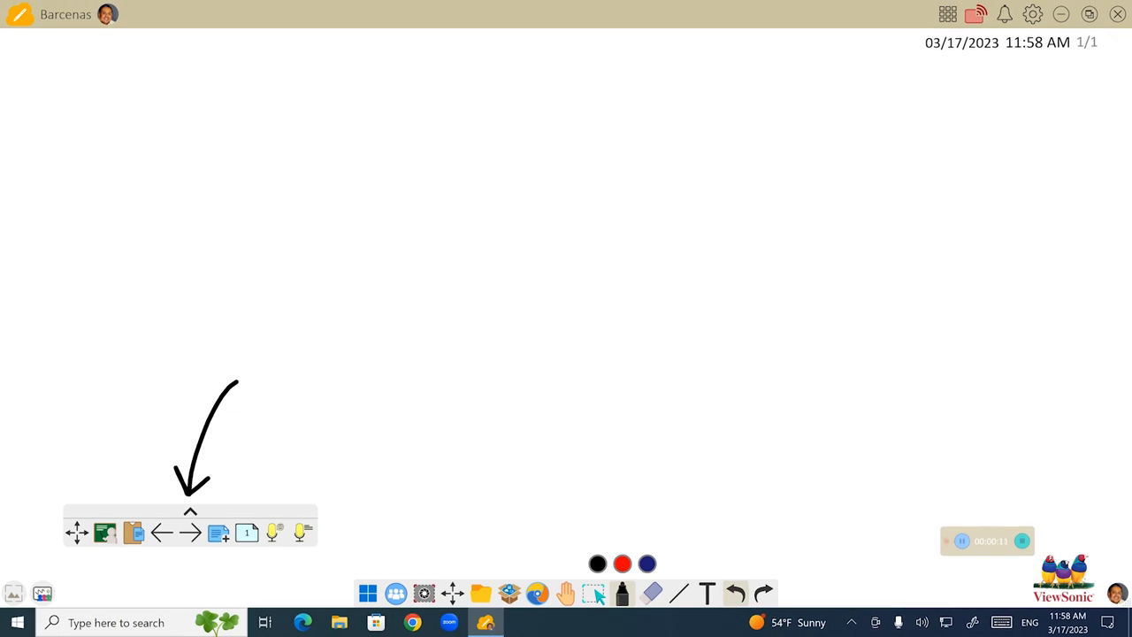
- Drag the floating toolbar's up arrow to reveal the empty shortcut slots
drag(1047, 437, 1109, 566)
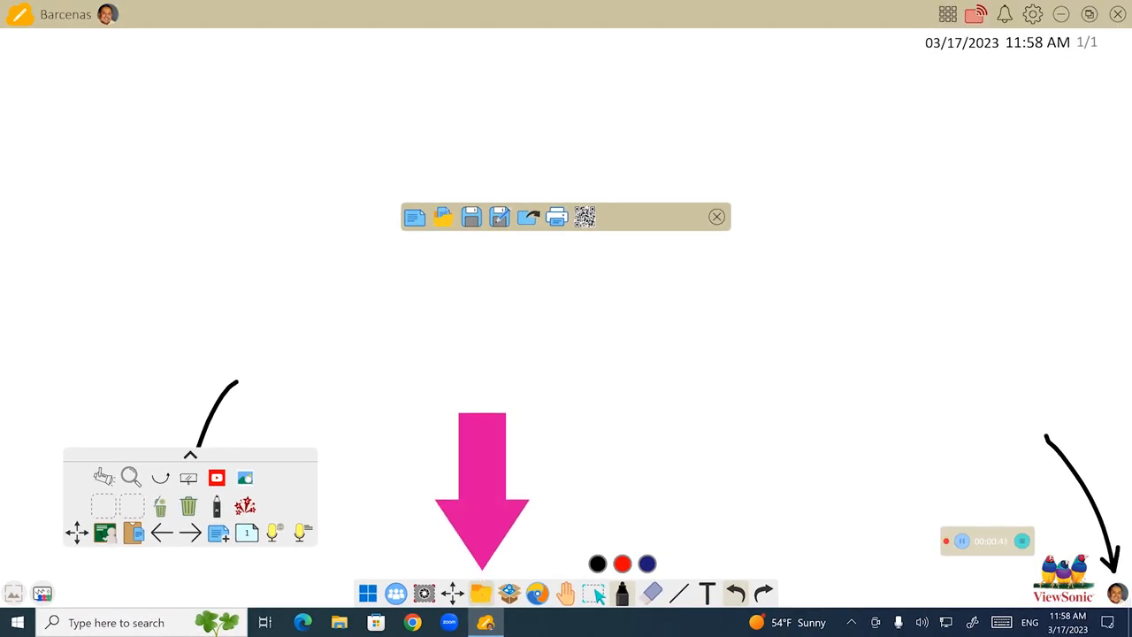
- Choose Save As from the file options to bring up the file browser
click(442, 216)
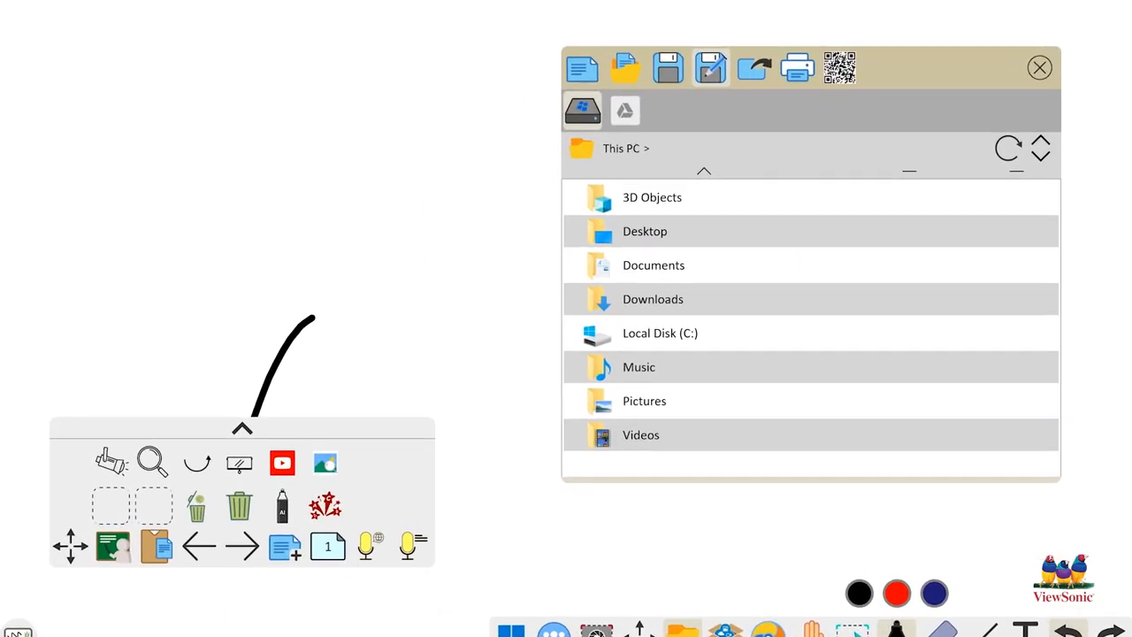
mouse_move(221, 405)
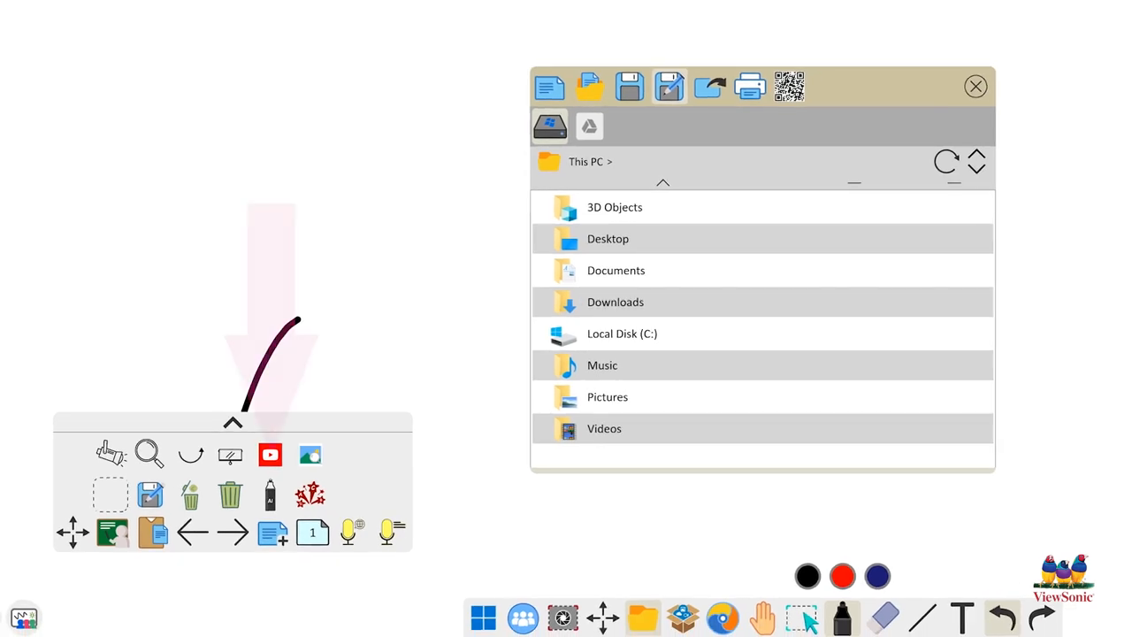
- Open image search from the shortcut menu, view the Cat results, and close the panel
click(270, 454)
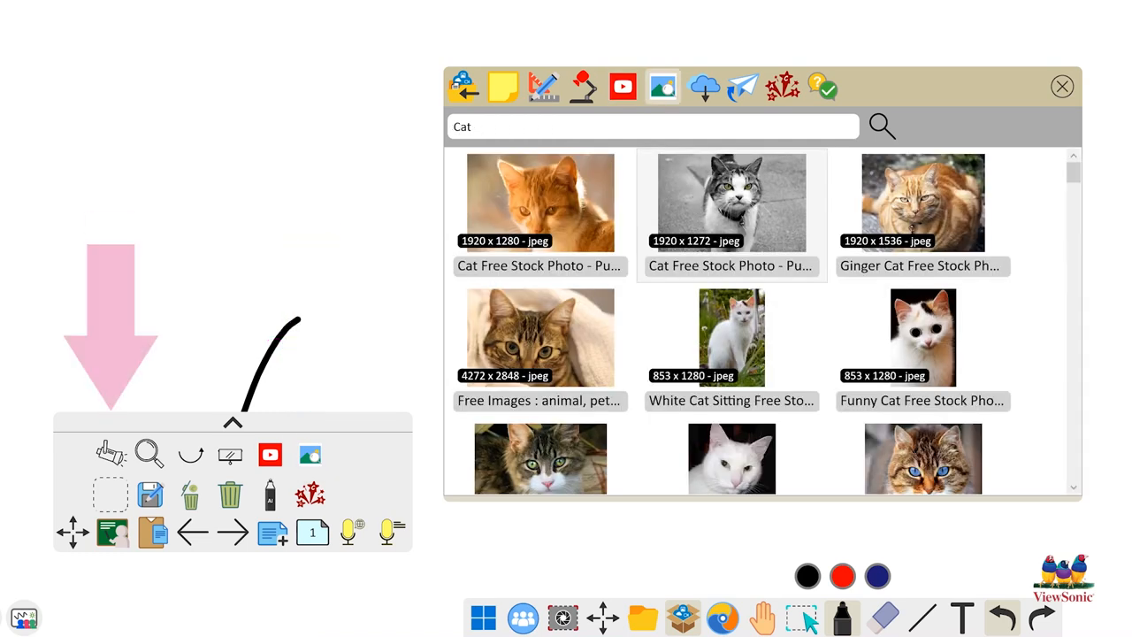
click(1062, 85)
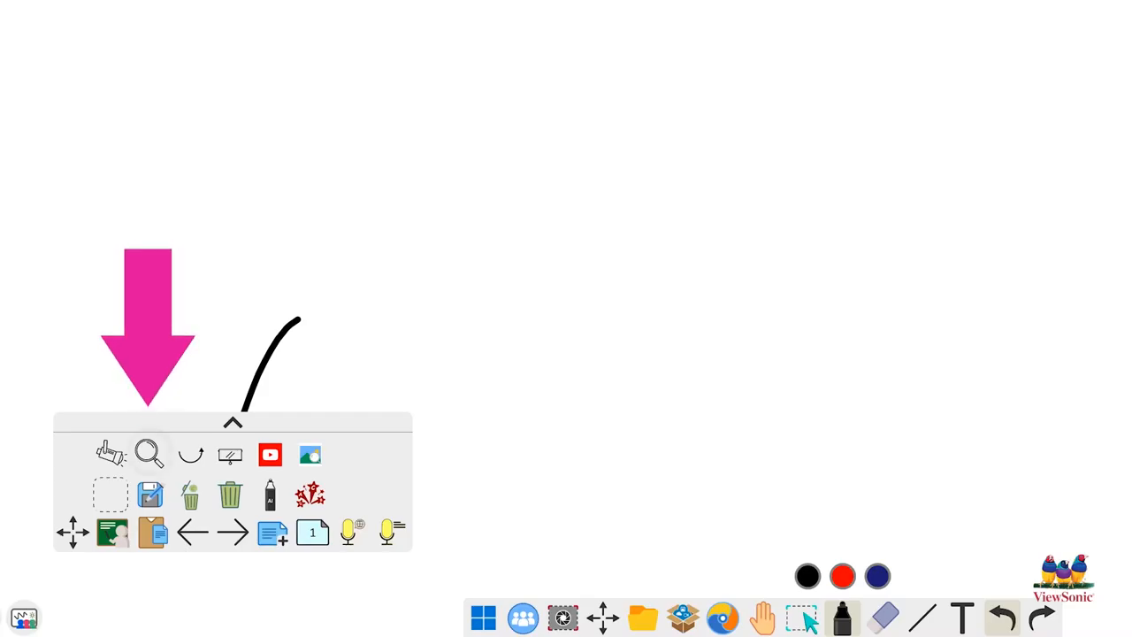